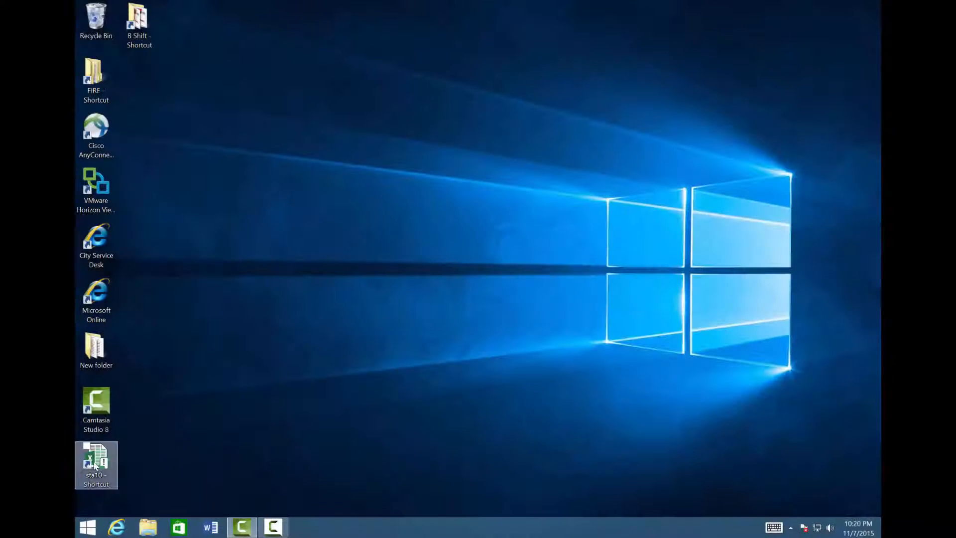
Launch the sta10 workbook from its desktop shortcut into Excel.
click(96, 465)
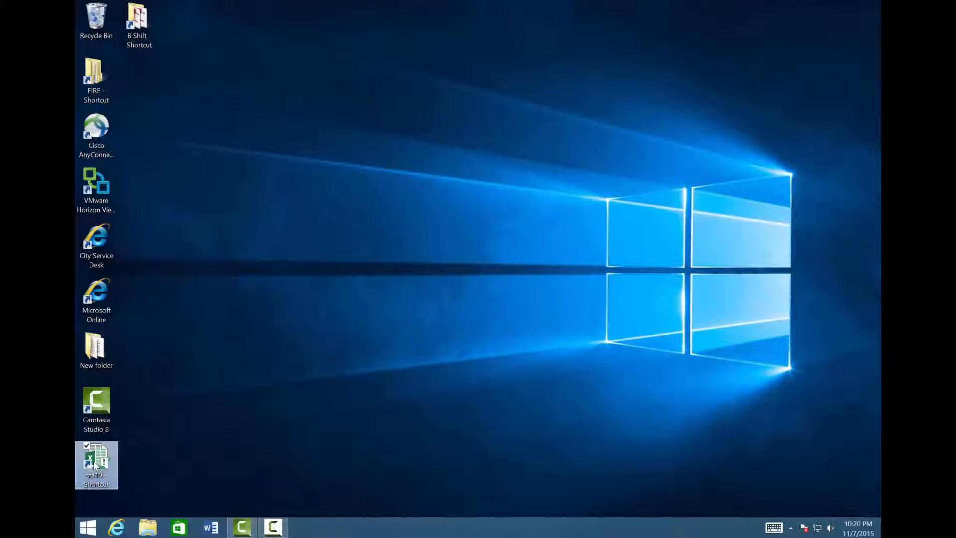
mouse_move(95, 463)
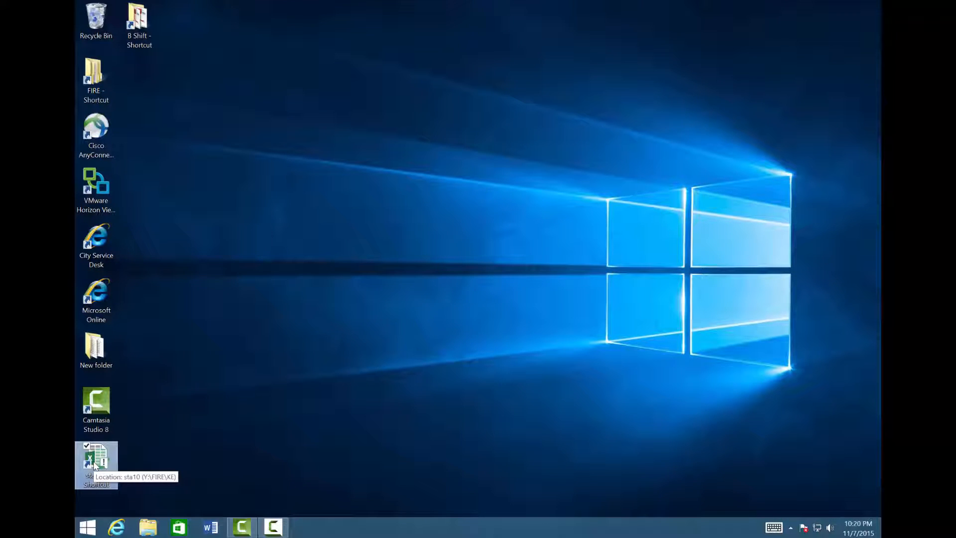
double_click(96, 465)
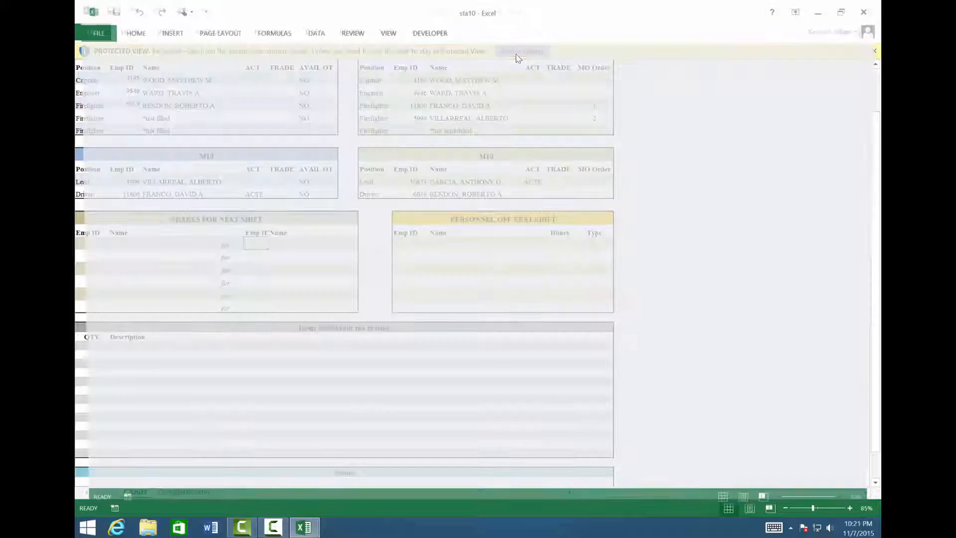
Enable editing on the Protected View bar and choose B Shift for Station 10.
click(520, 51)
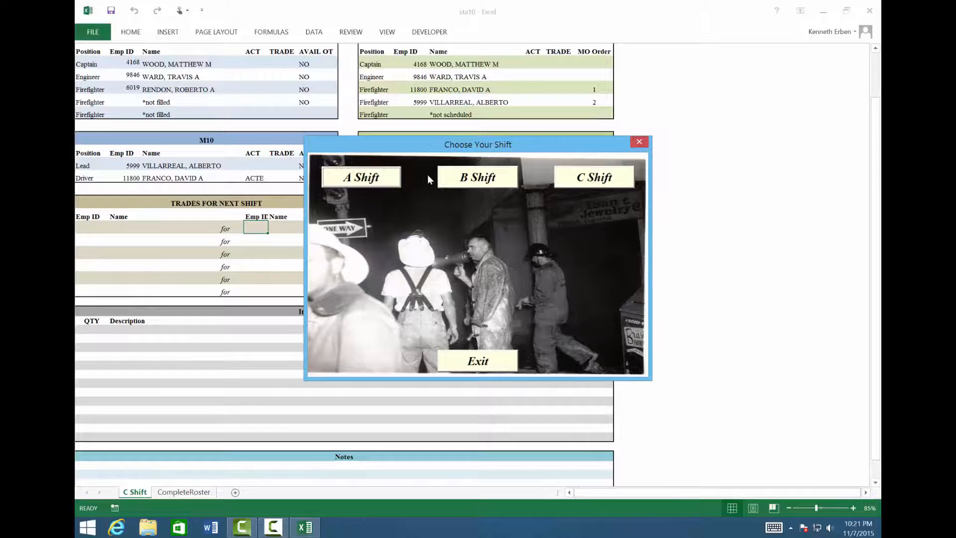
mouse_move(511, 214)
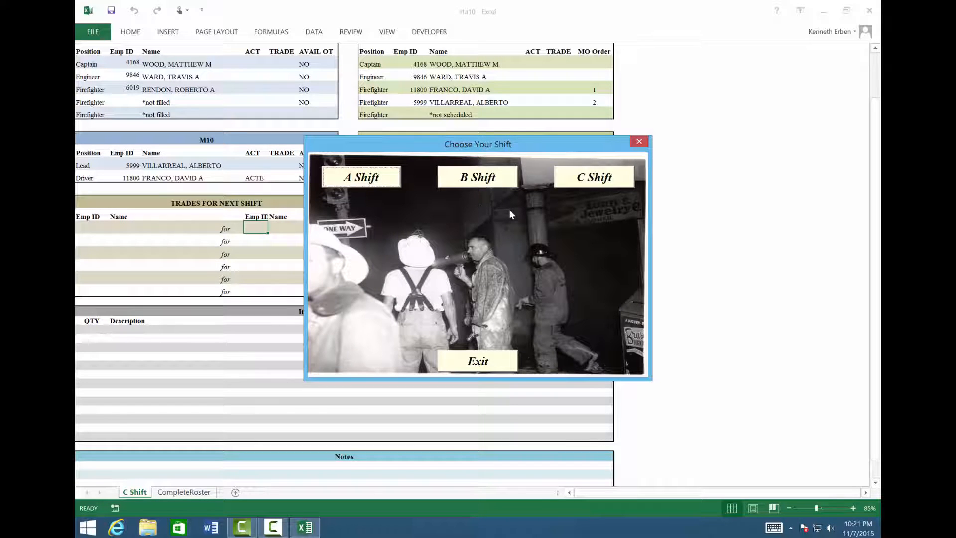
mouse_move(483, 186)
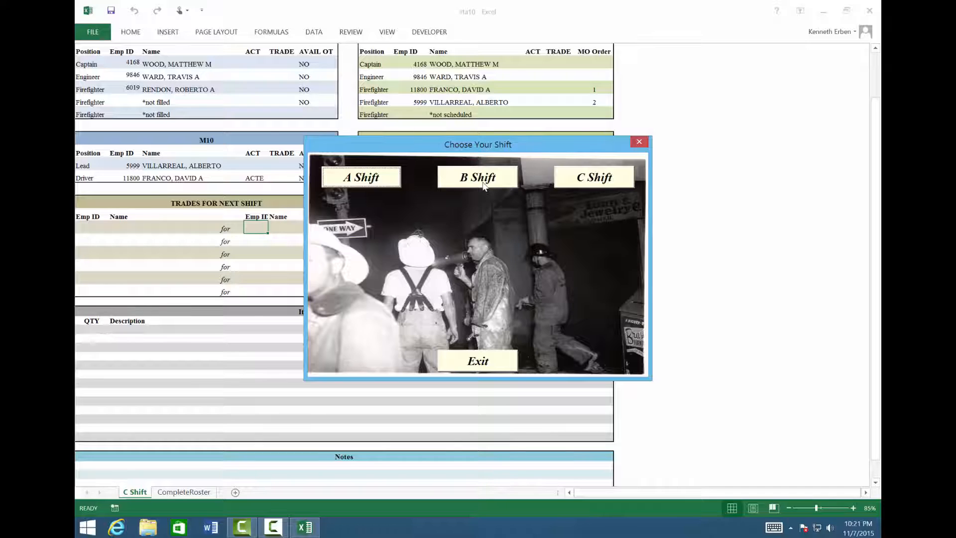
click(477, 177)
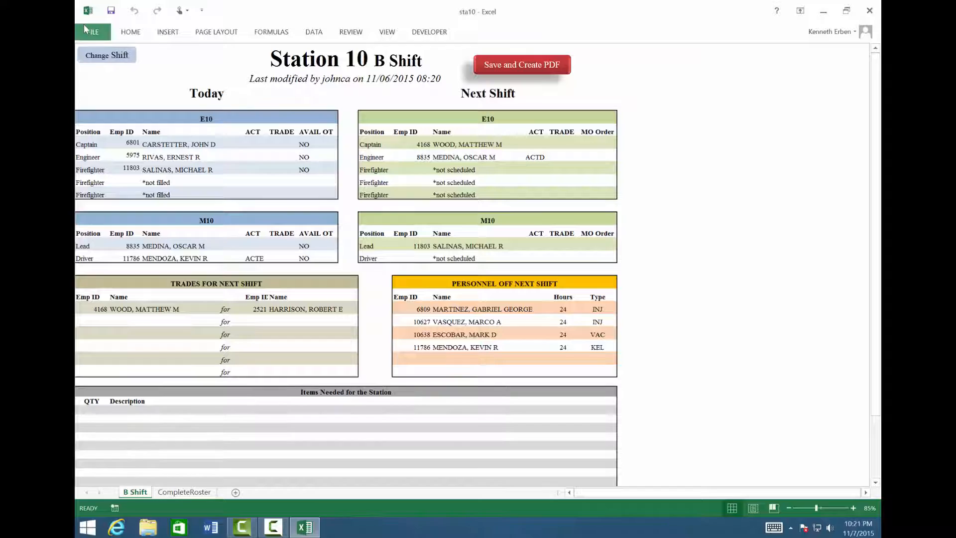
Reach Excel Options on its General page through the File backstage.
click(91, 32)
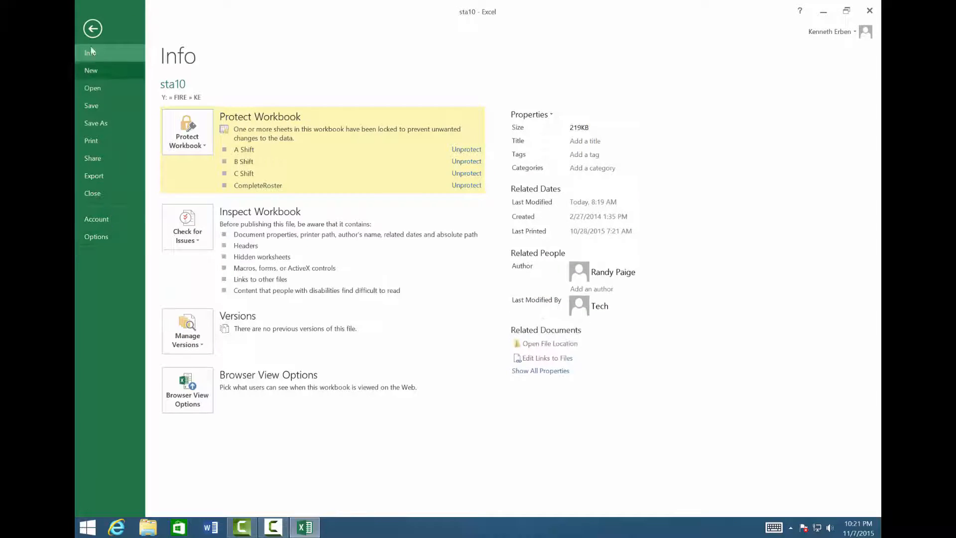
click(93, 29)
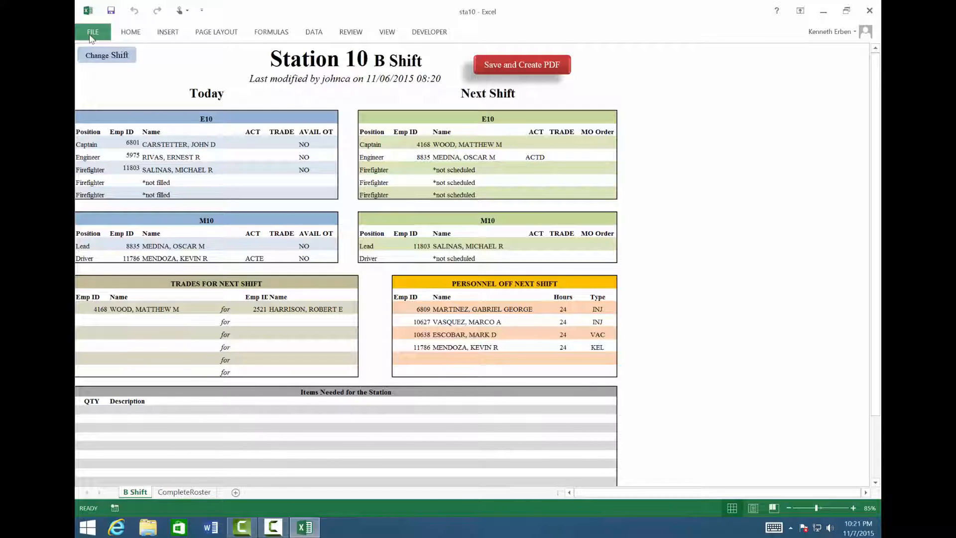
click(93, 32)
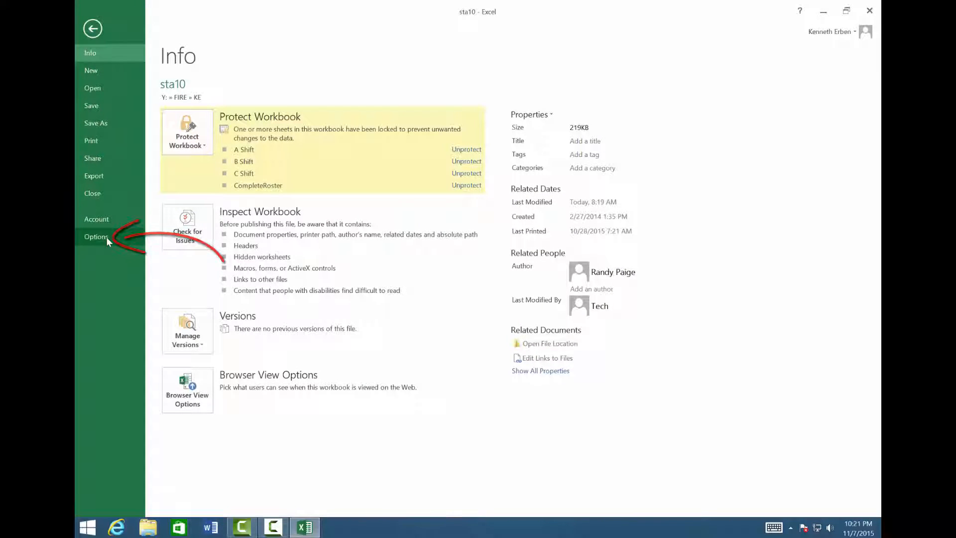
click(96, 237)
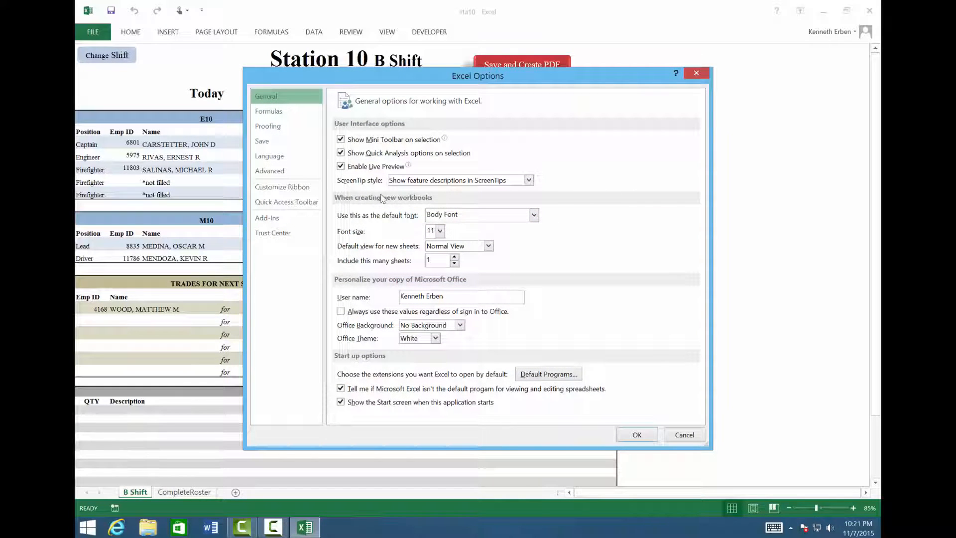
Go through Trust Center Settings to the Trusted Locations list.
click(273, 232)
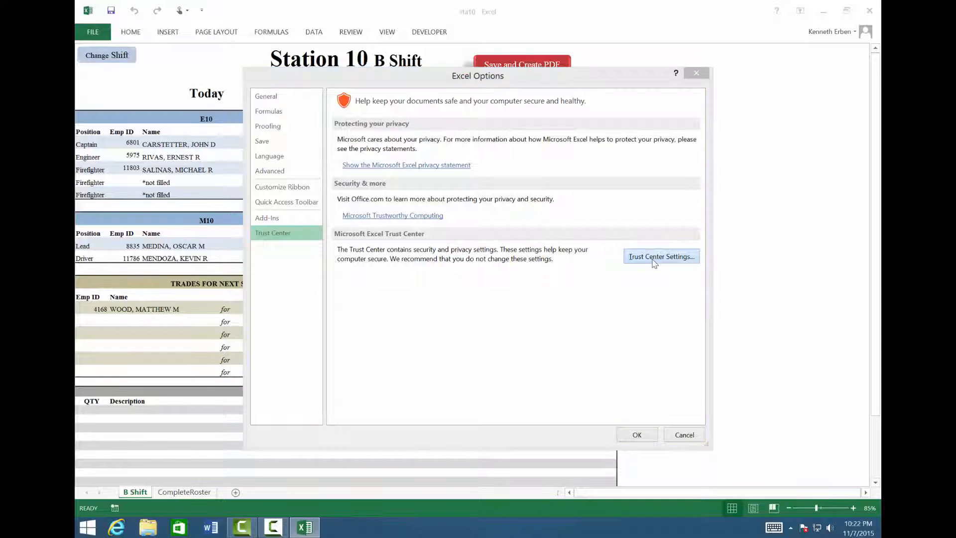
click(661, 255)
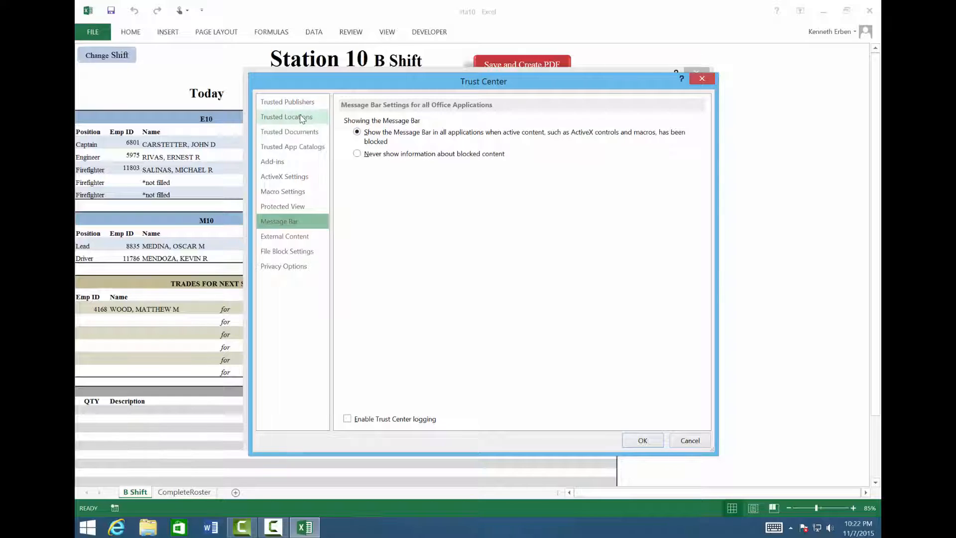
click(286, 116)
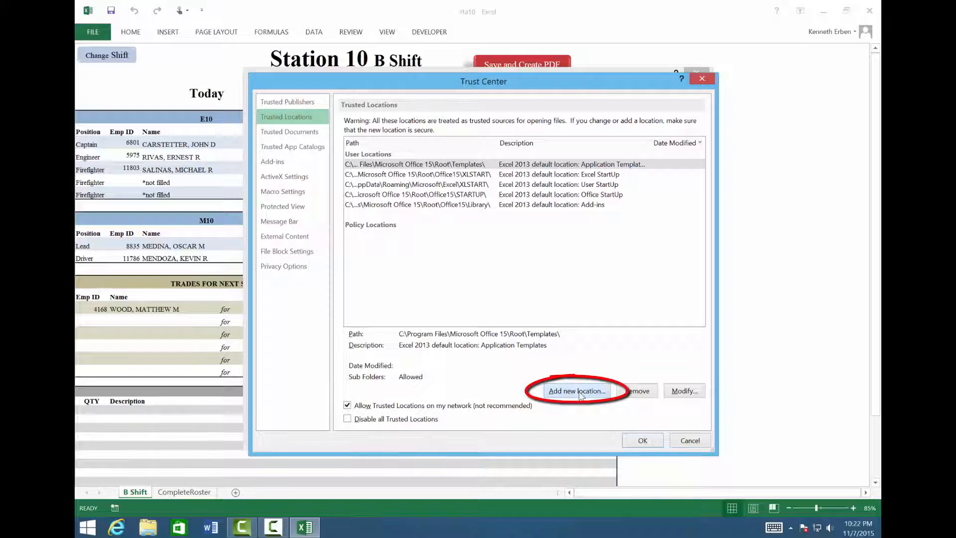
Add a new trusted location and browse its path to the Y: allcitydirectory drive.
click(575, 390)
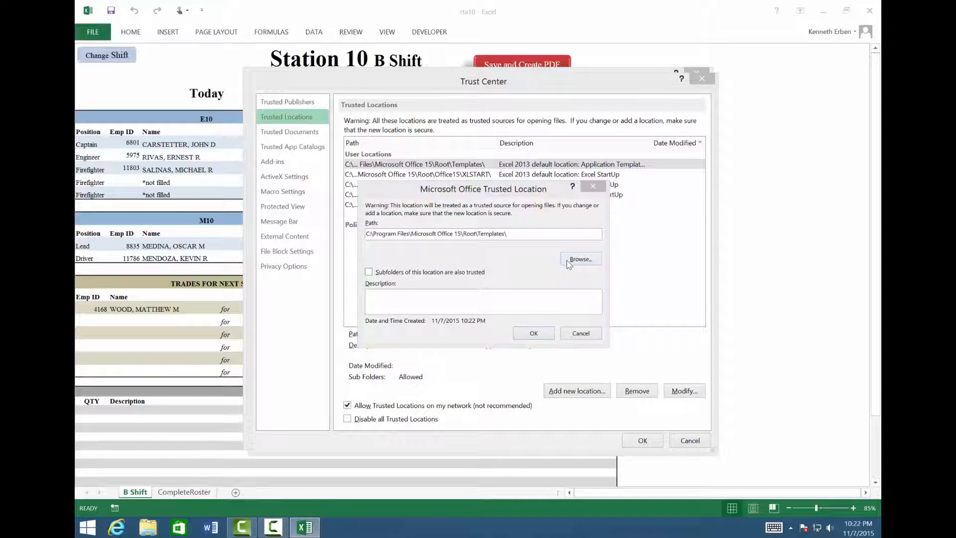
click(580, 259)
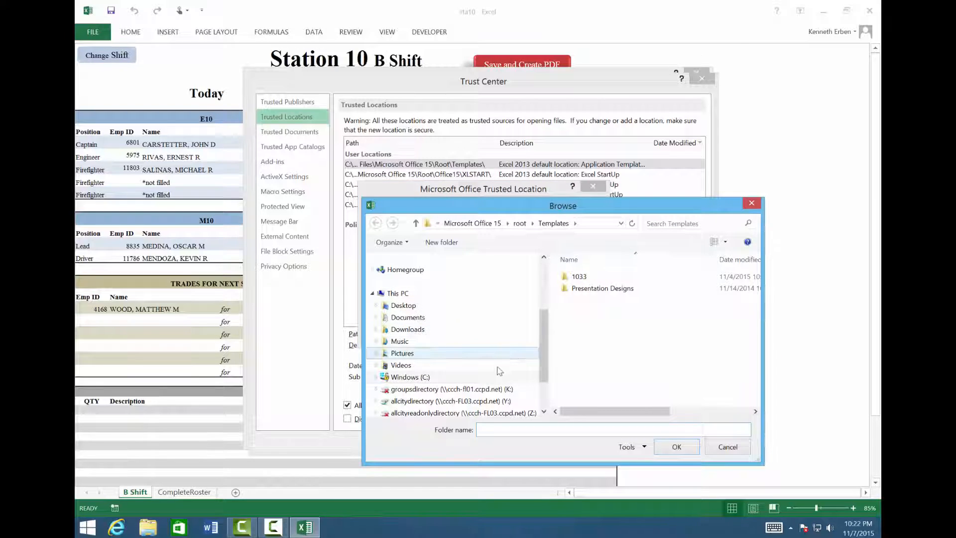
click(447, 400)
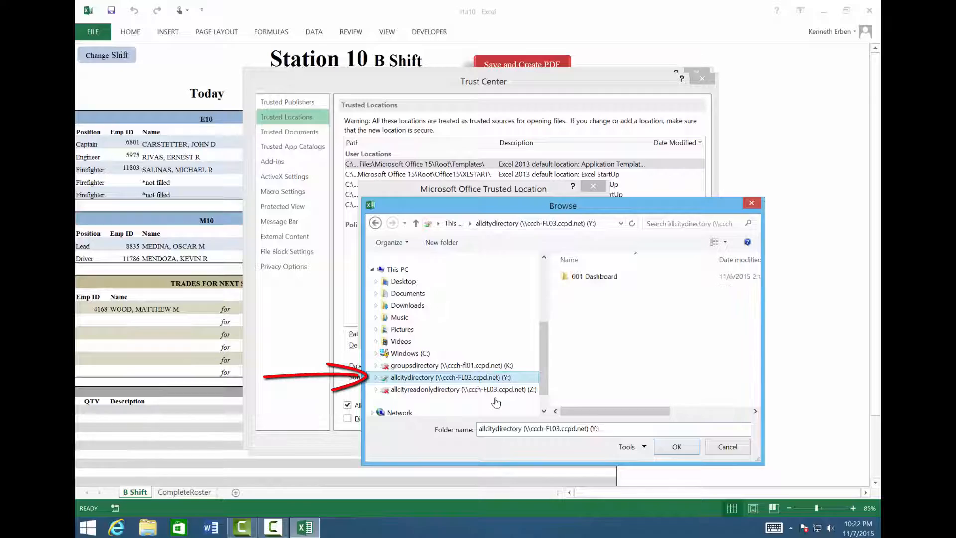
double_click(447, 376)
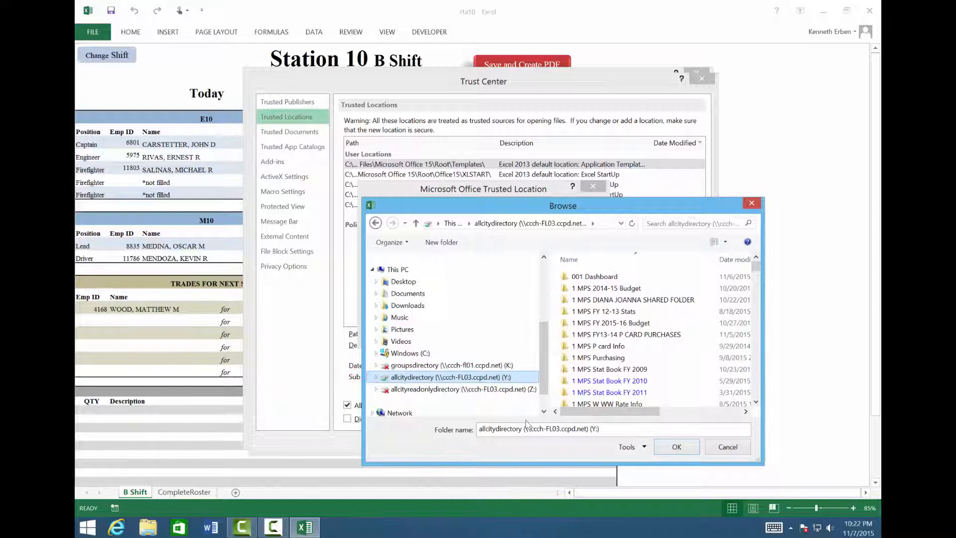
triple_click(538, 429)
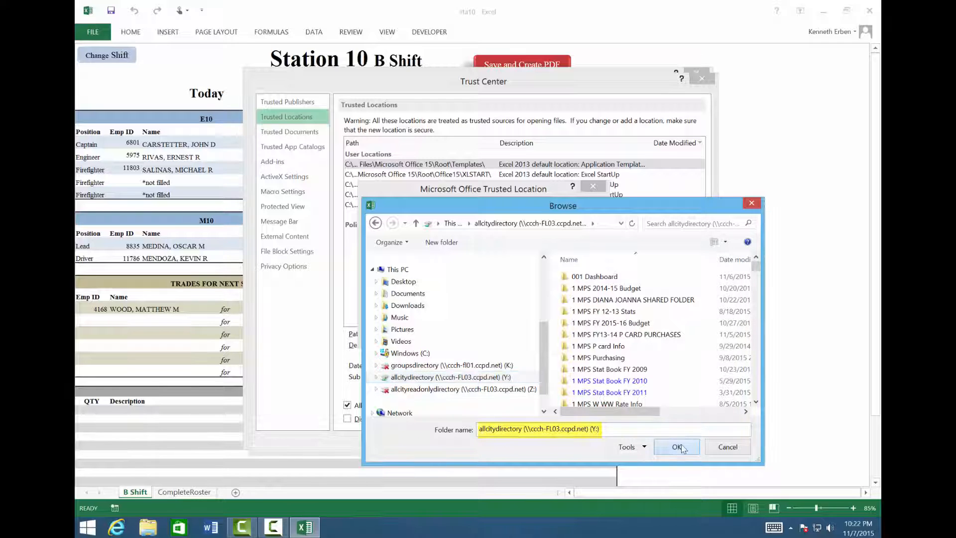
click(676, 447)
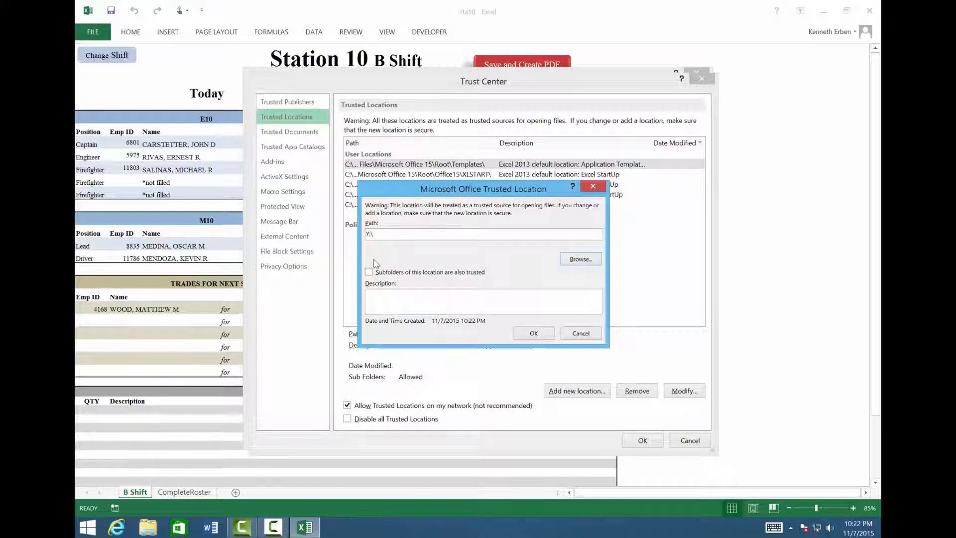
Trust subfolders of Y: too, then confirm the location, Trust Center and Excel Options.
click(368, 272)
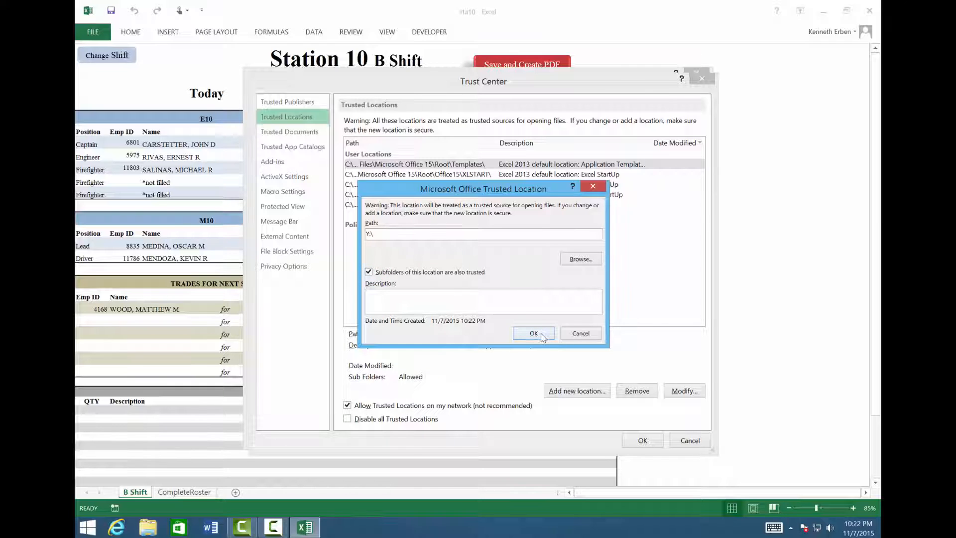
click(533, 332)
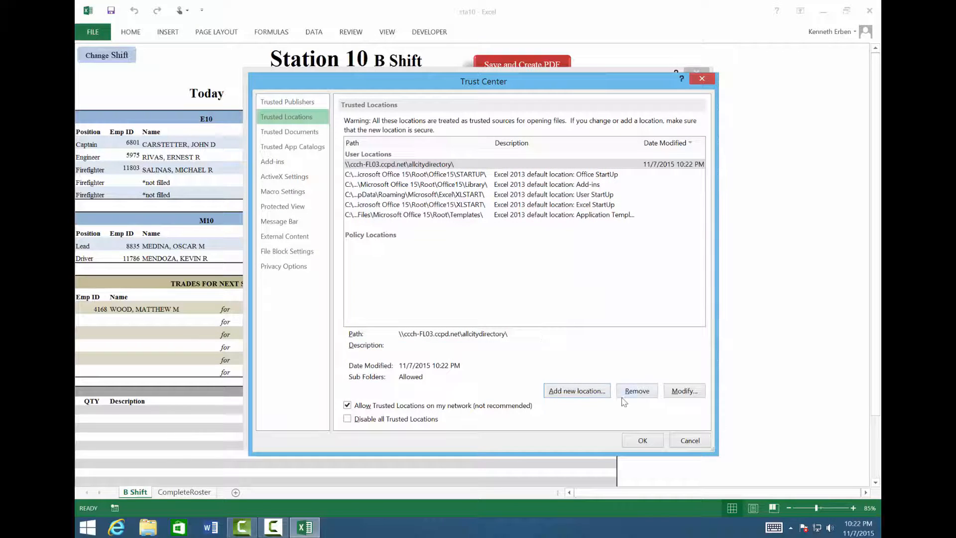
click(642, 440)
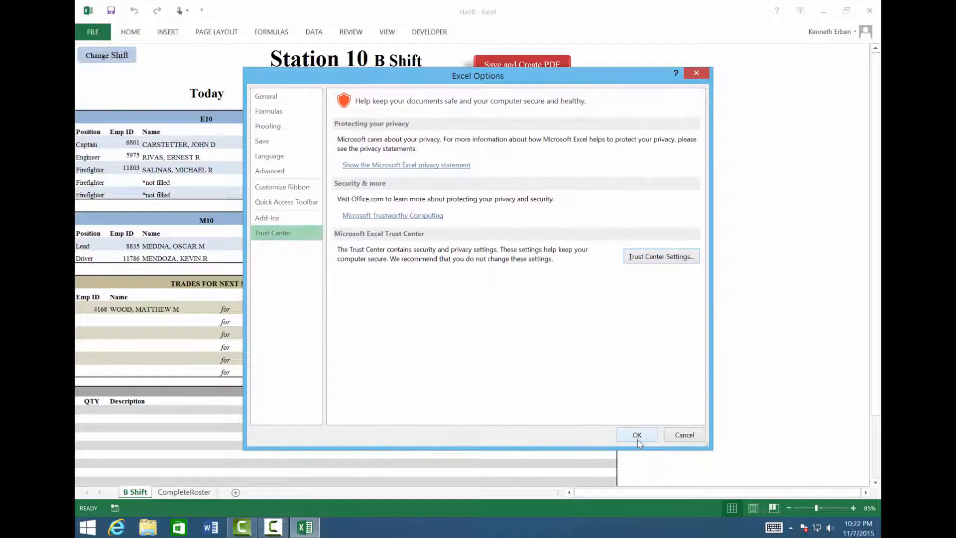
click(636, 435)
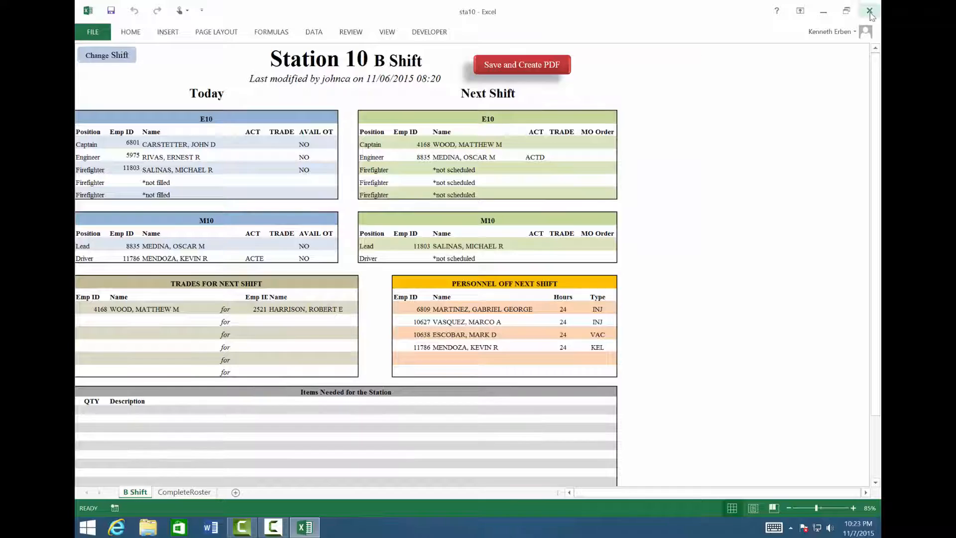
Close Excel, saving changes to sta10.xlsm when prompted.
click(870, 11)
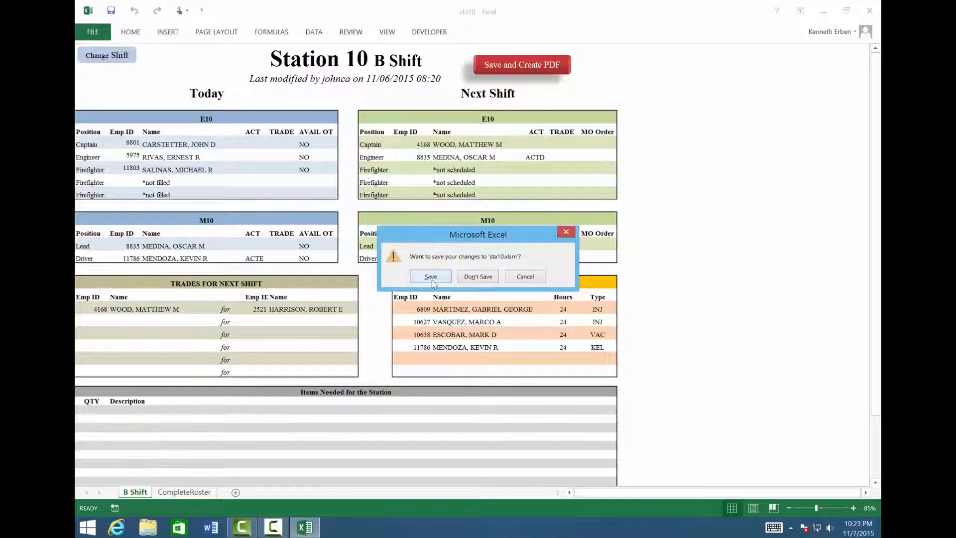
click(430, 276)
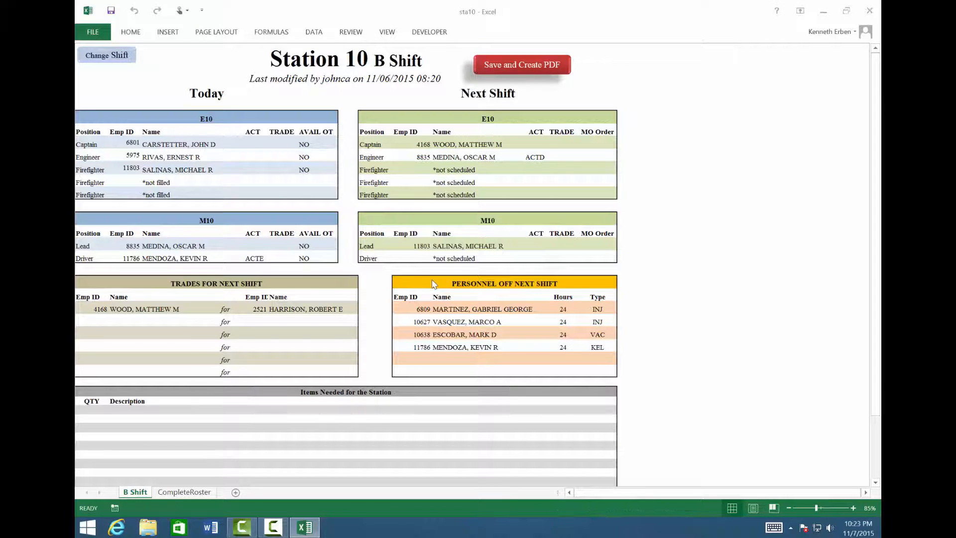
click(520, 64)
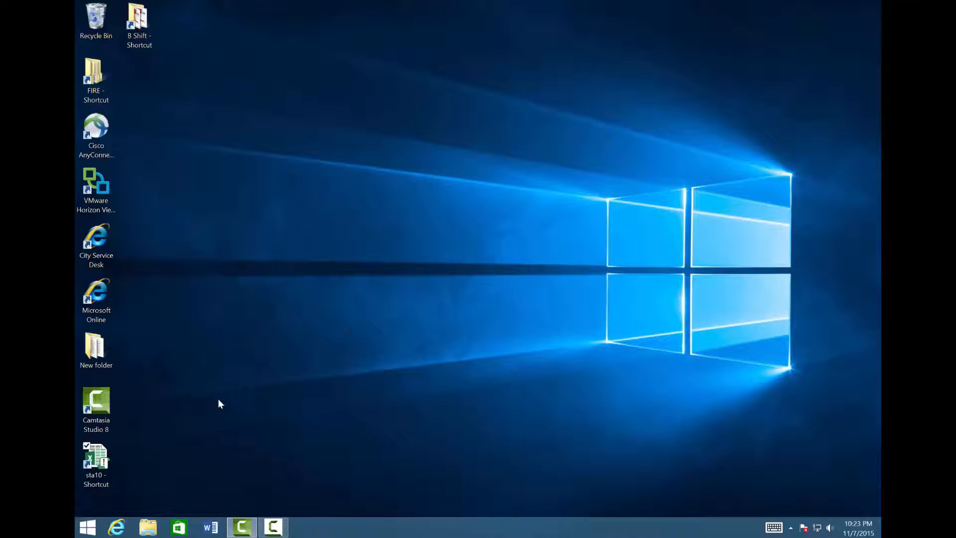
Reopen sta10 from the desktop shortcut and update its external links.
click(95, 463)
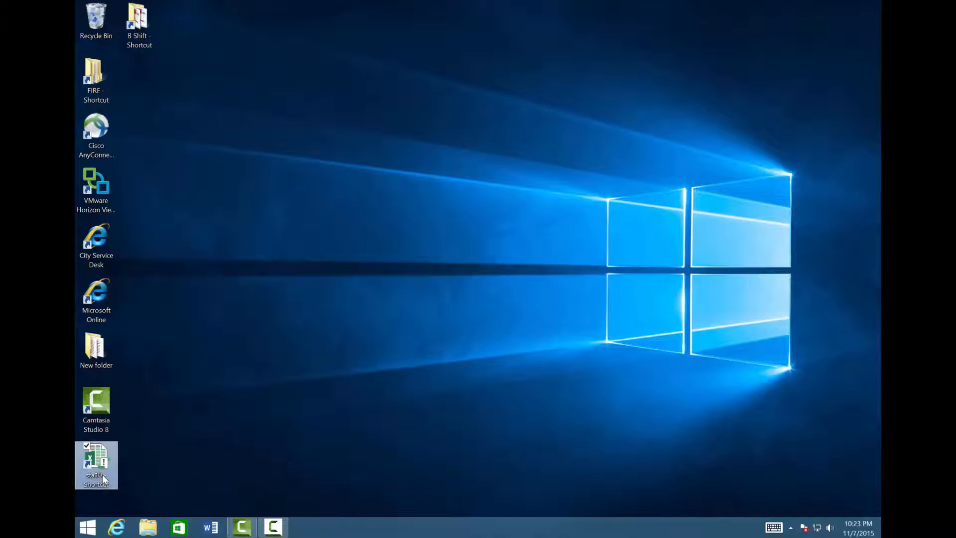
double_click(95, 465)
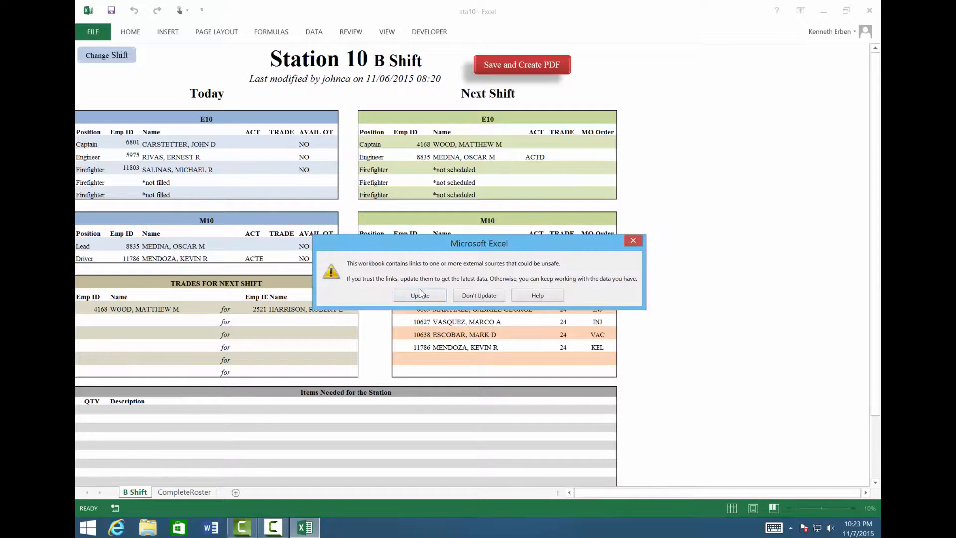
click(420, 294)
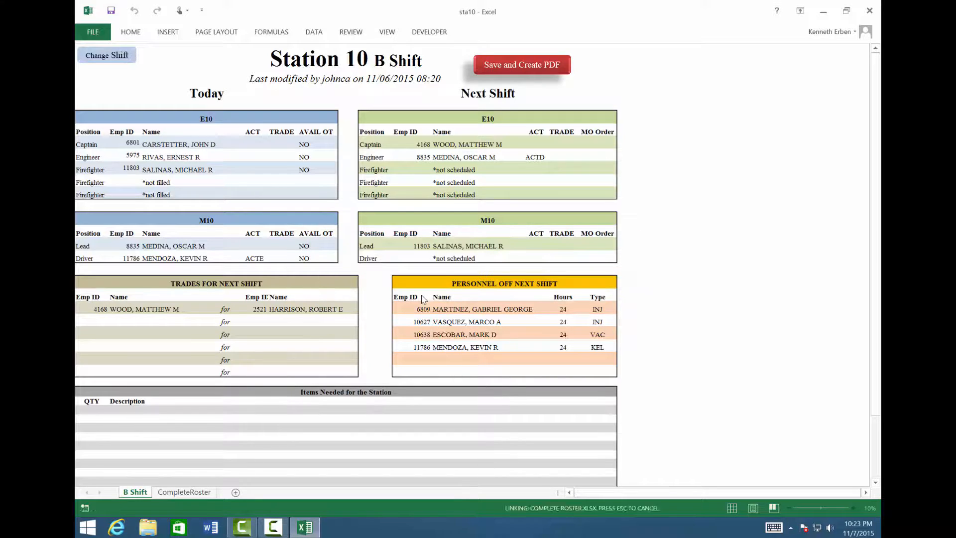
click(107, 55)
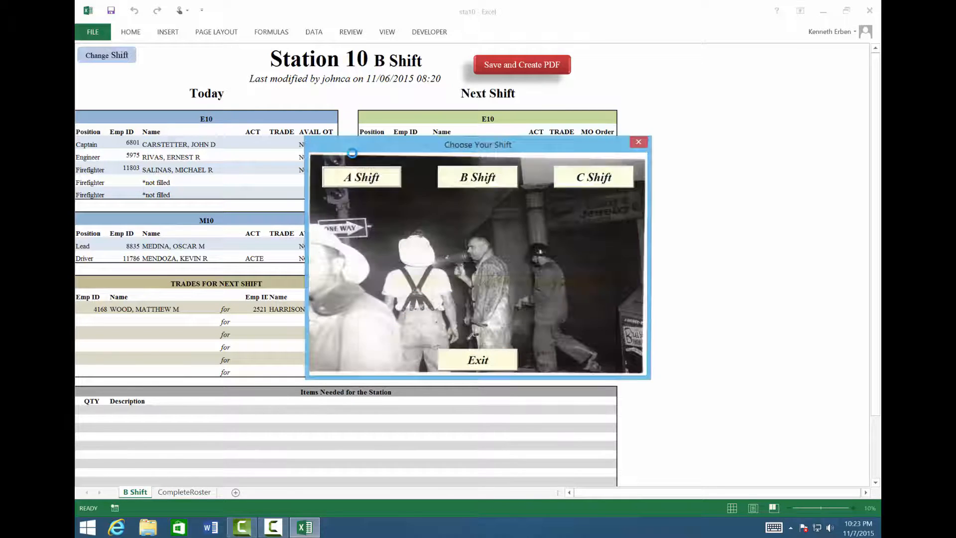